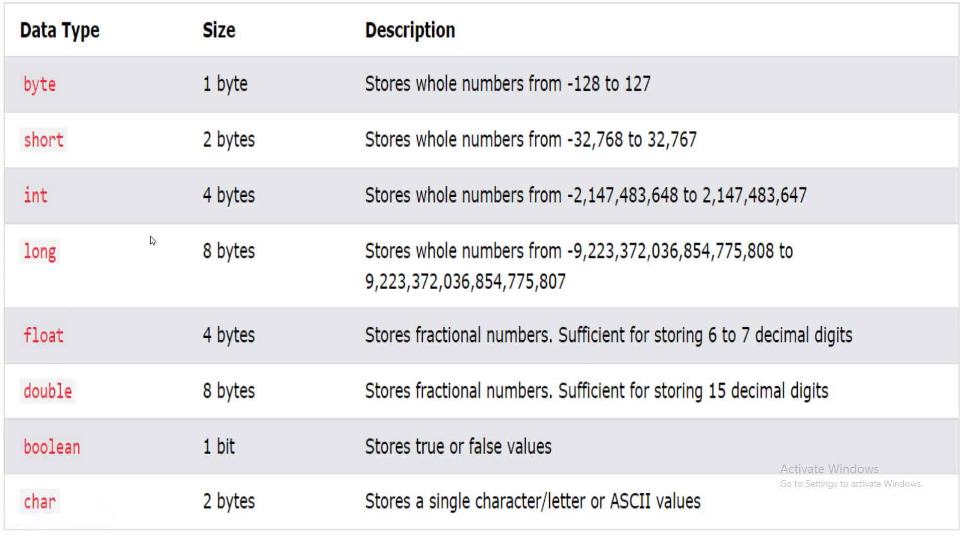
mouse_move(401, 121)
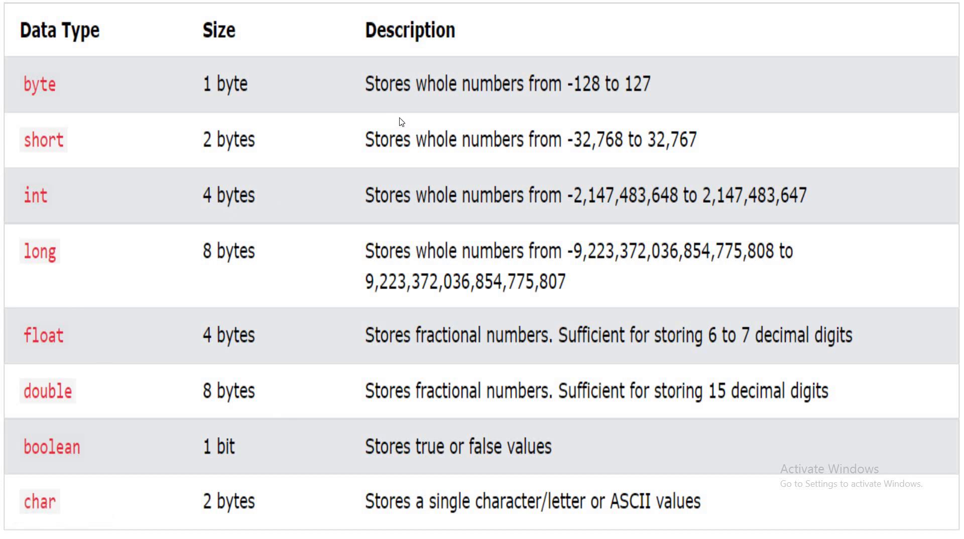
mouse_move(212, 105)
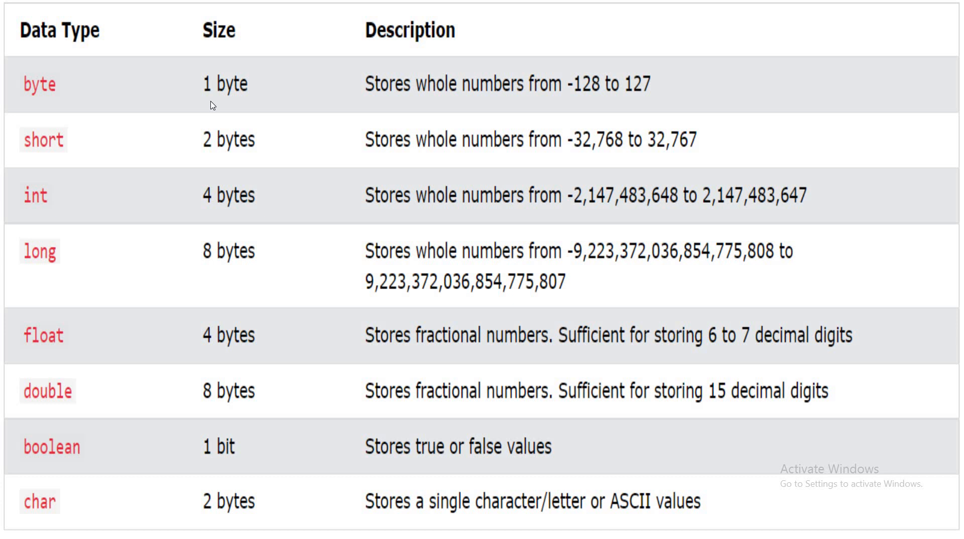
mouse_move(261, 149)
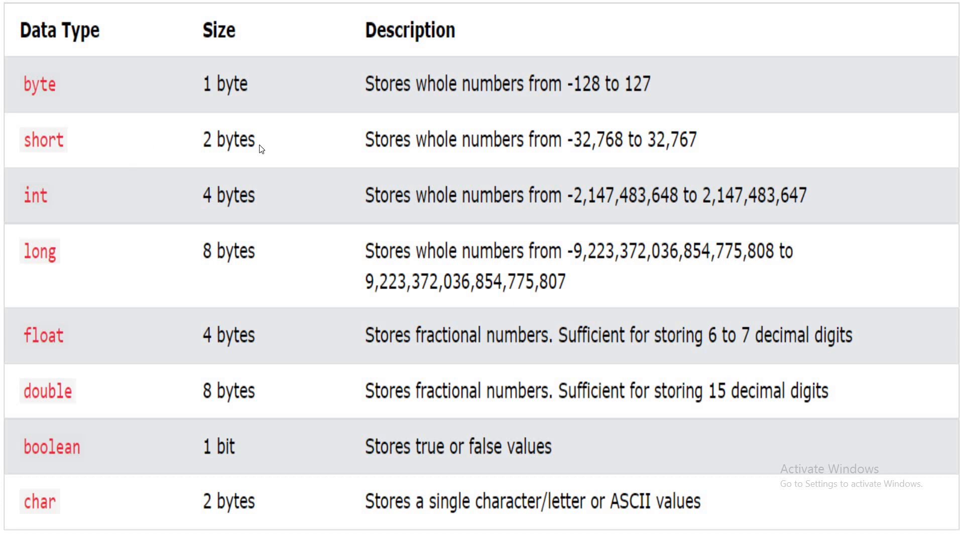
mouse_move(588, 164)
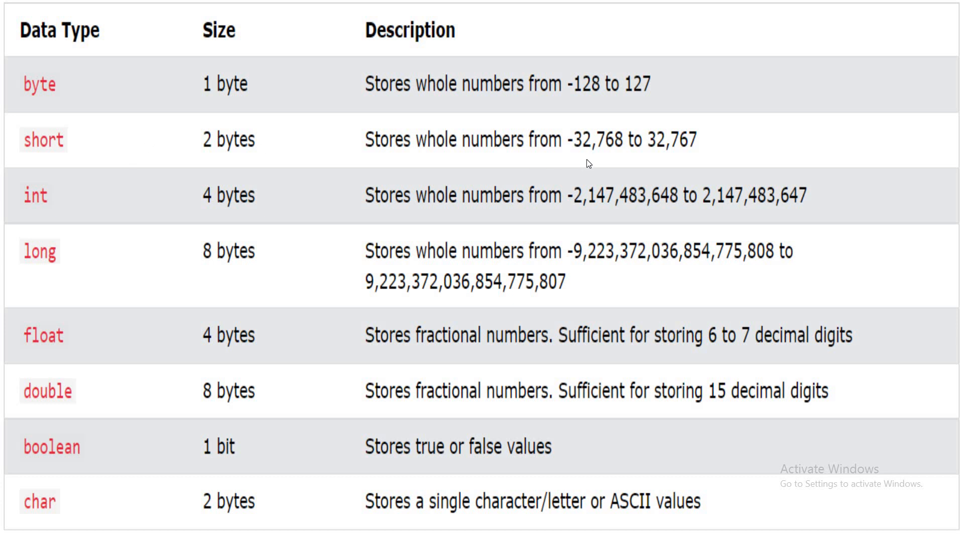
mouse_move(646, 150)
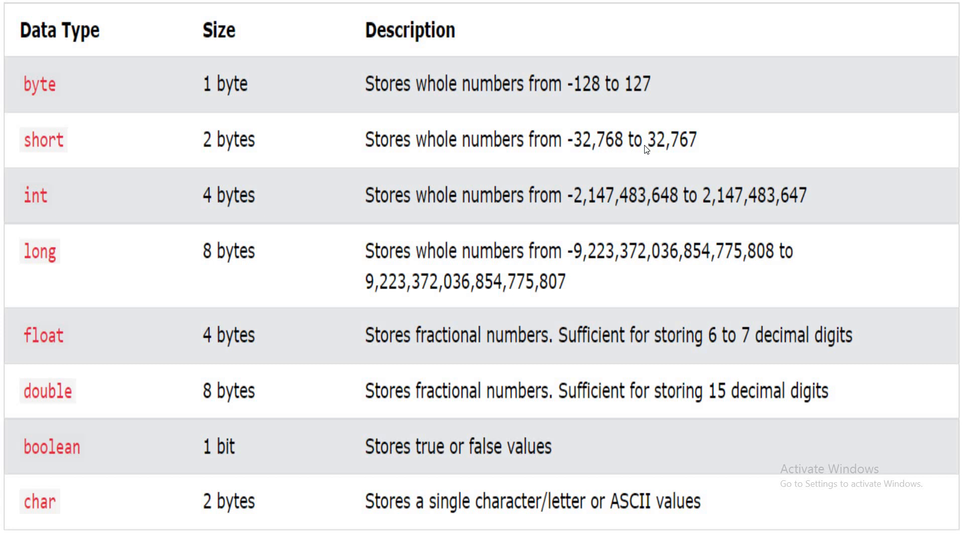
mouse_move(147, 251)
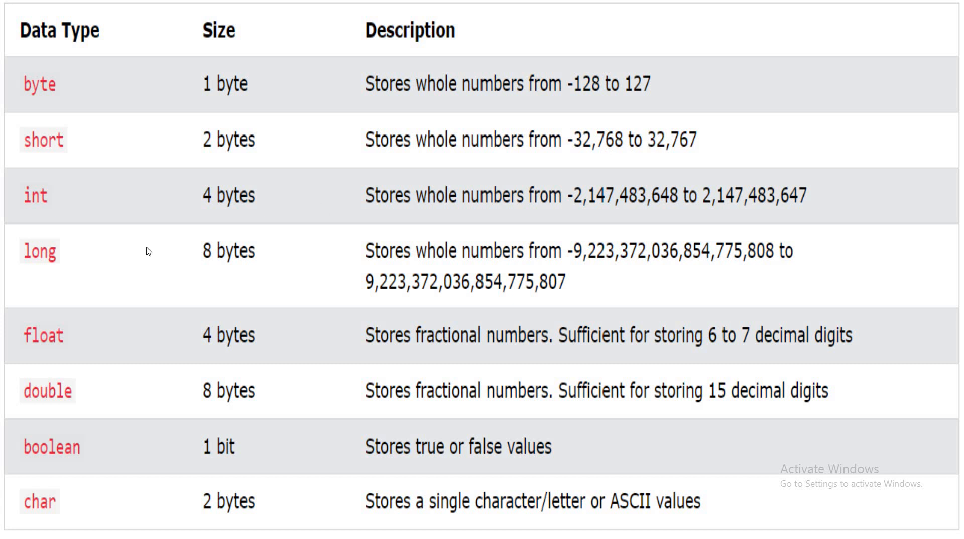
mouse_move(215, 265)
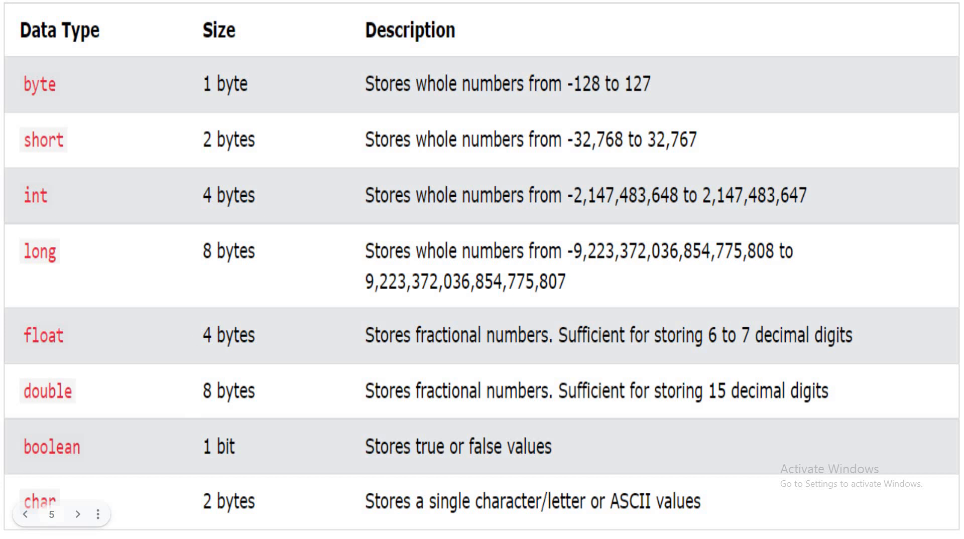
mouse_move(89, 477)
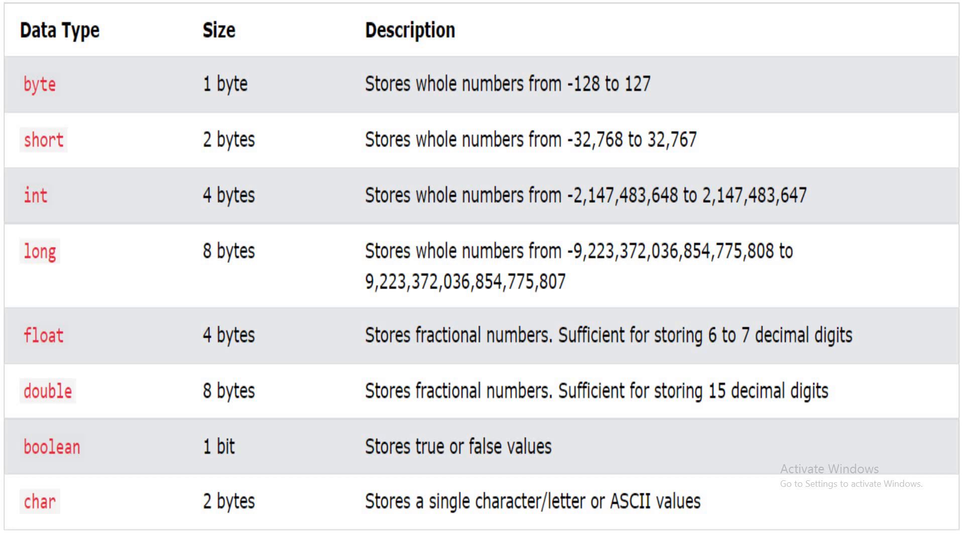
mouse_move(208, 201)
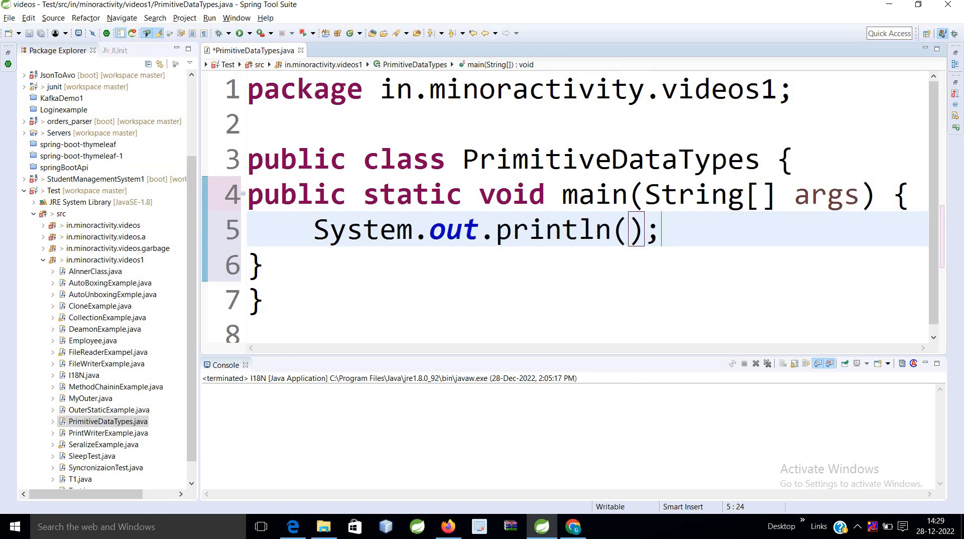
Compose the println "Side byte :"+Byte.SIZE + "Max:"+Byte.MAX_VALUE+" Min:"+Byte.MIN_VALUE using completion.
type("Byte.SIZE +")
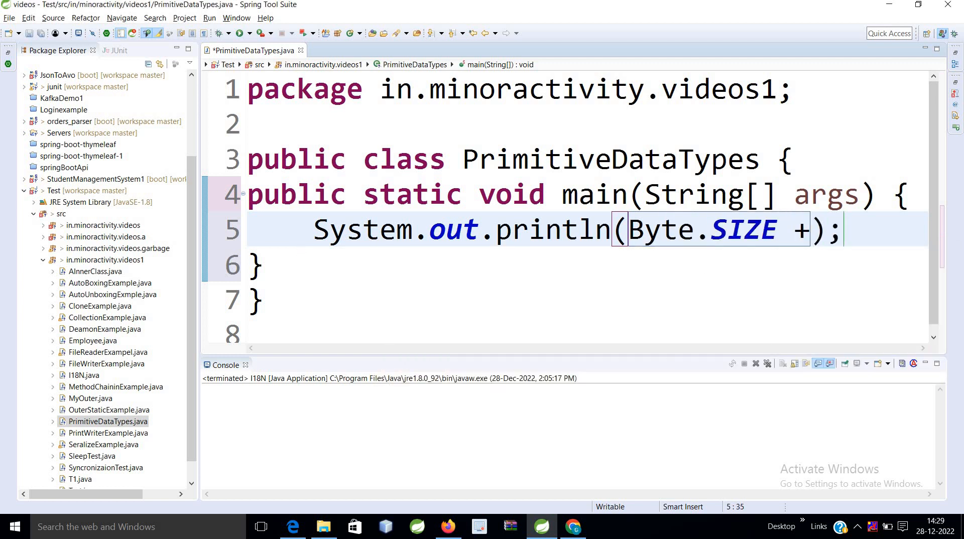
type("\"\"")
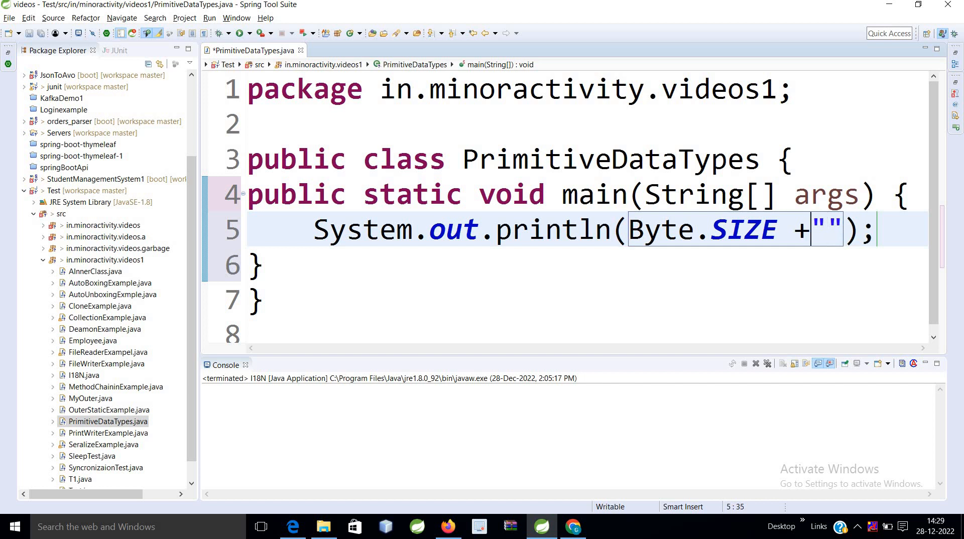
type("Max:")
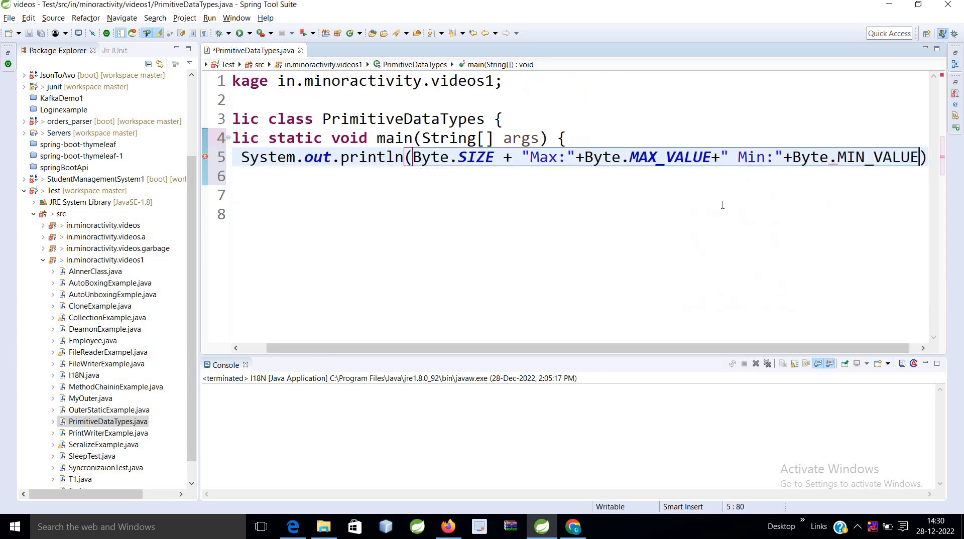
type("\"")
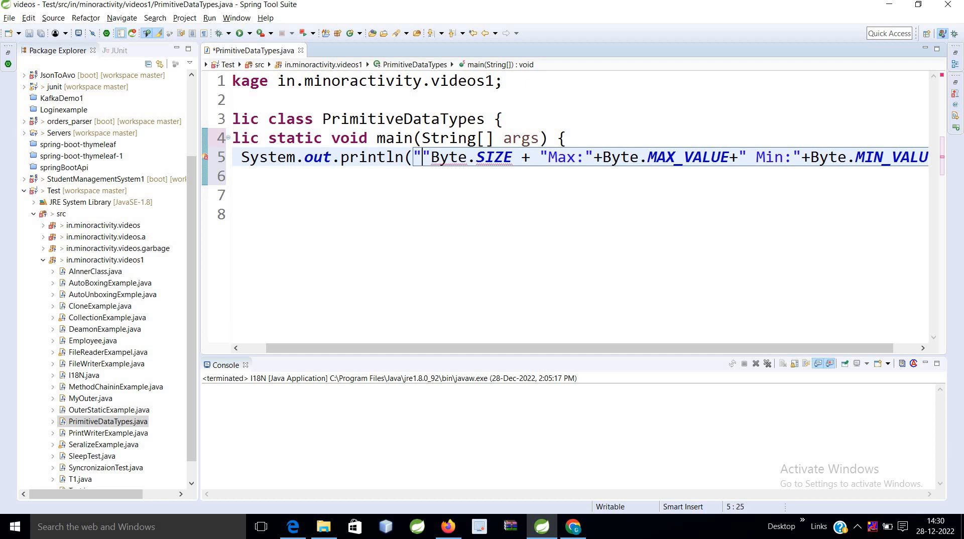
type("Side byte :")
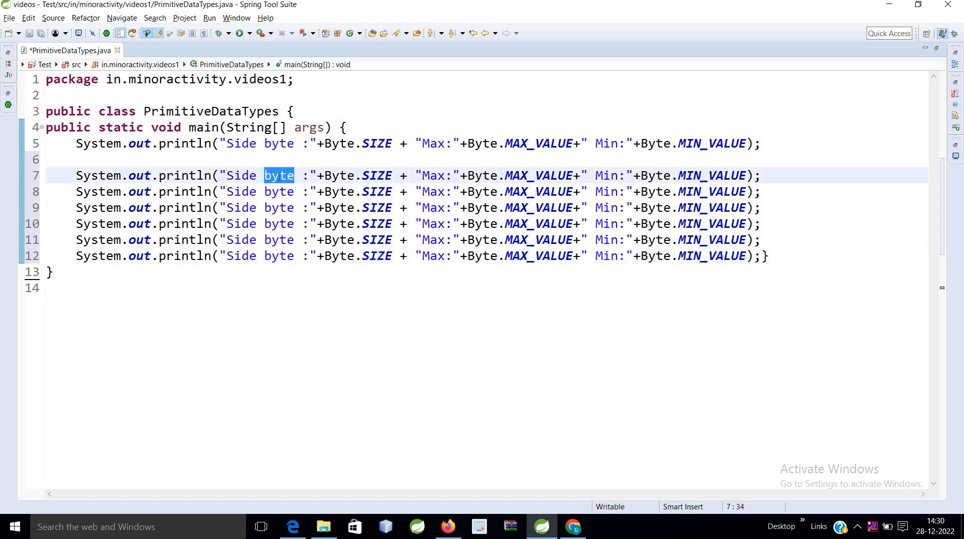
Adapt the duplicated lines for short, long and char, using Character for the char line.
type("shor")
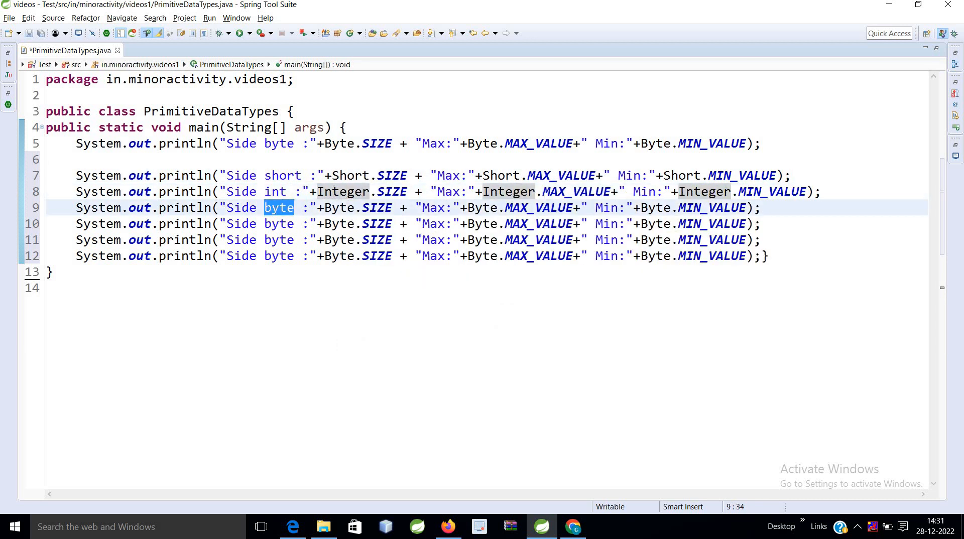
type("long")
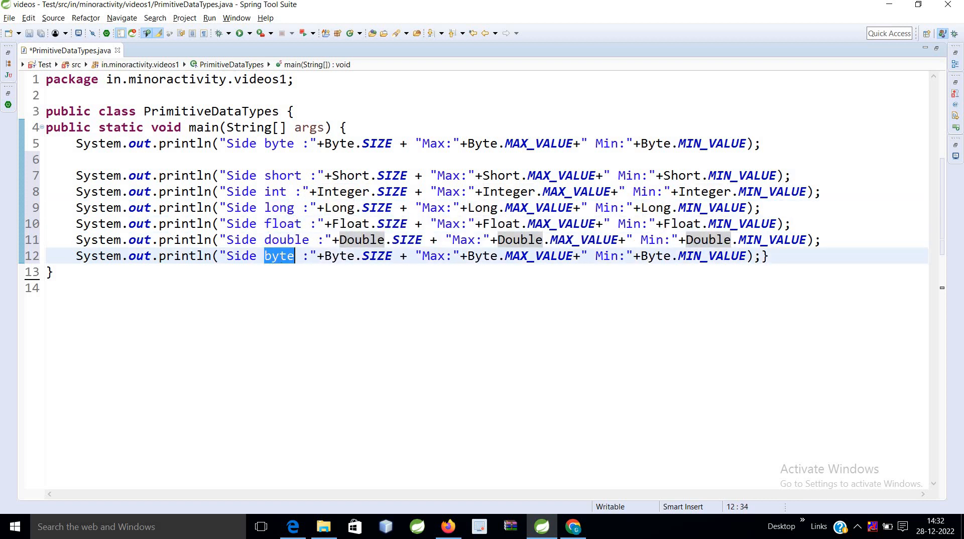
type("chat")
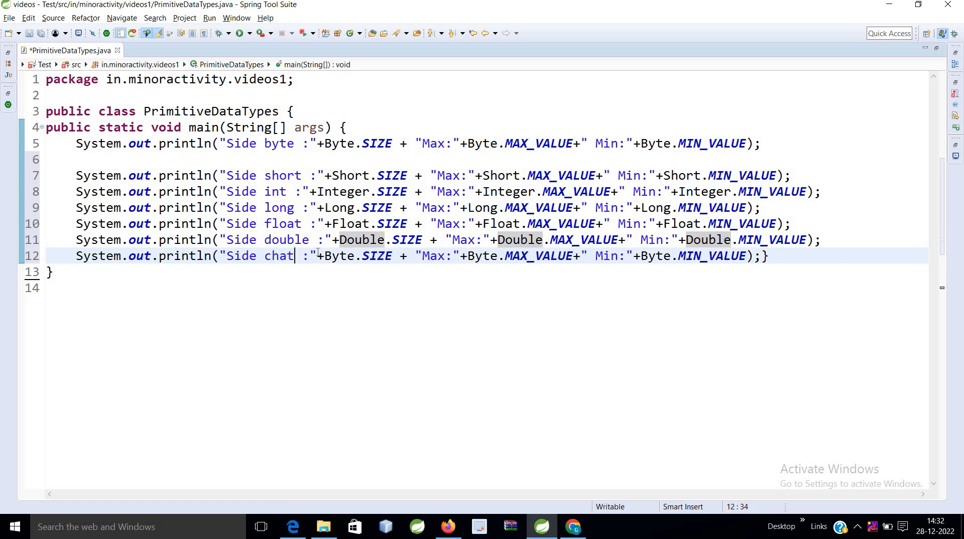
type("Character")
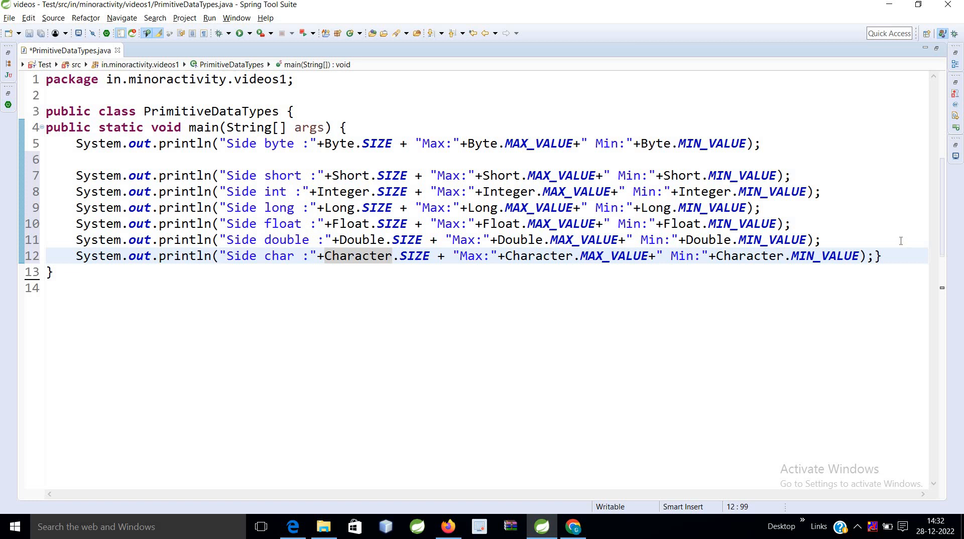
Add a boolean println with Boolean.SIZE, MAX_VALUE and MIN_VALUE, then comment it out.
key("enter")
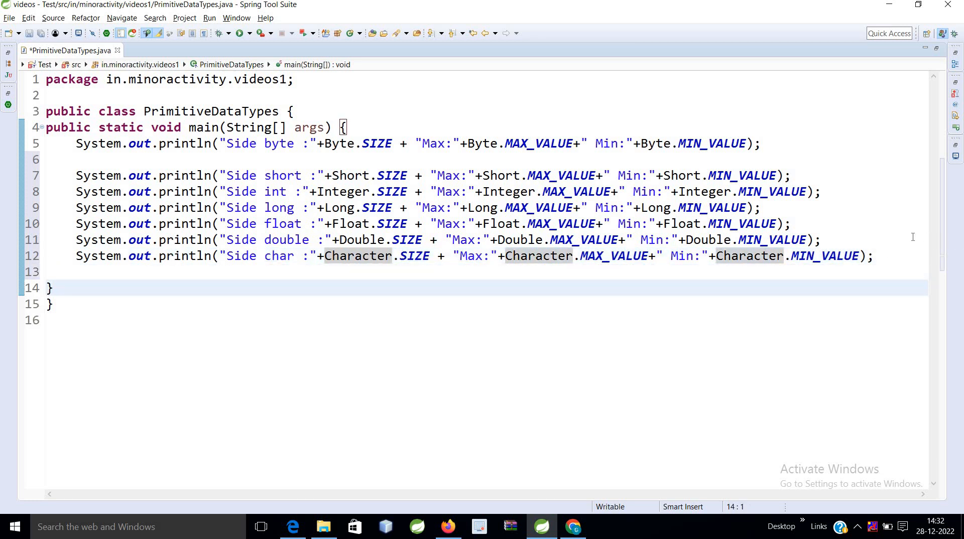
type("System.out.println(\"Side boolean :\"+Boolean.SIZE + \"Max:\"+Boolean.MAX_VALUE+\" Min:\"+Boolean.MIN_VALUE);")
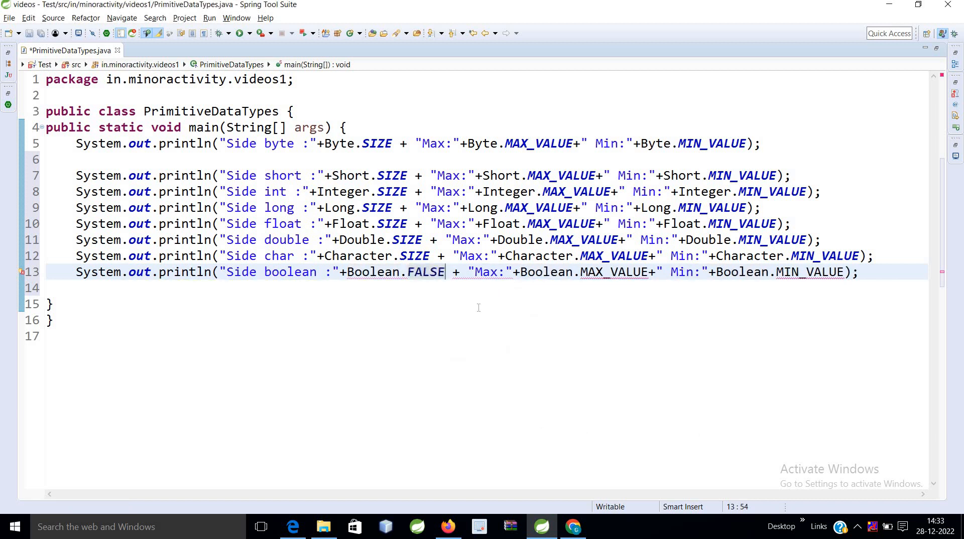
key("ctrl+/")
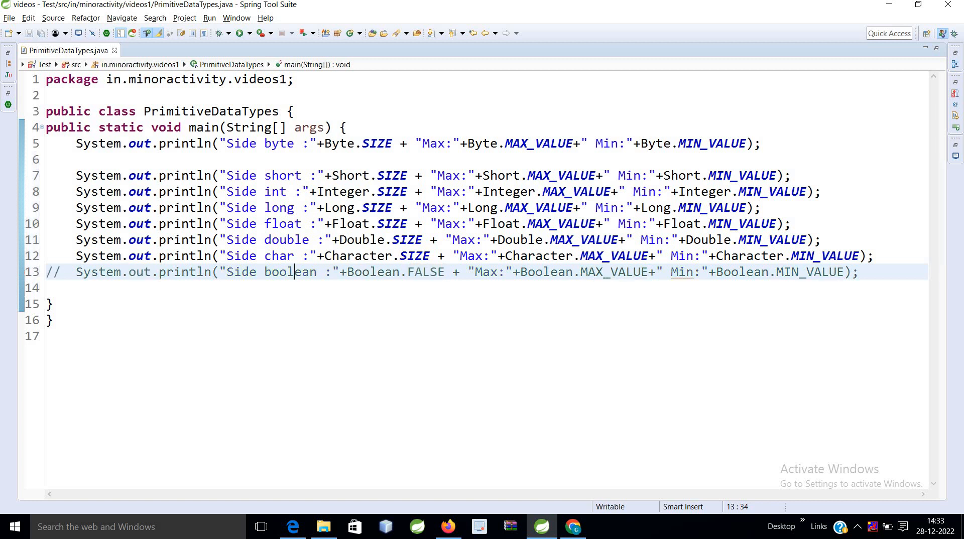
Run the class as a Java application and check the printed short size 16 and long size 64.
right_click(294, 272)
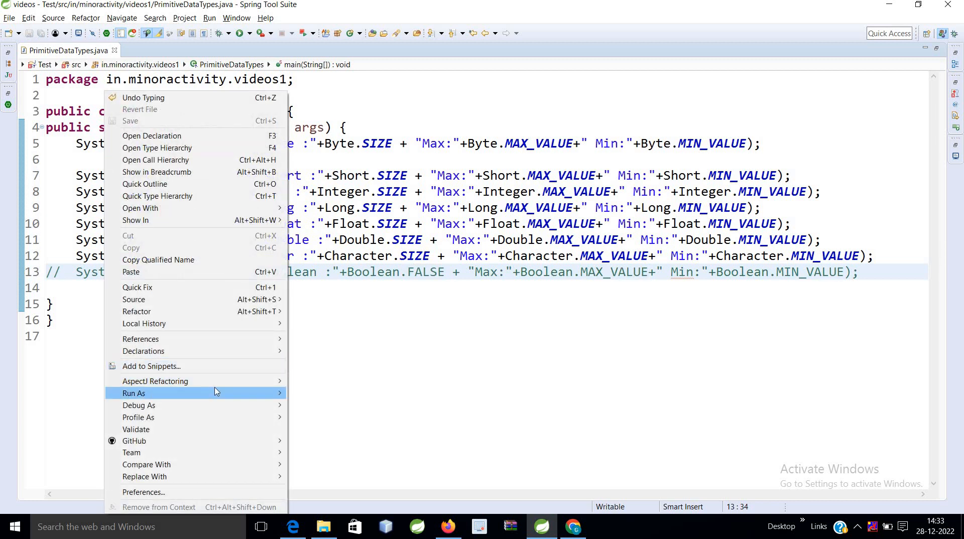
left_click(133, 392)
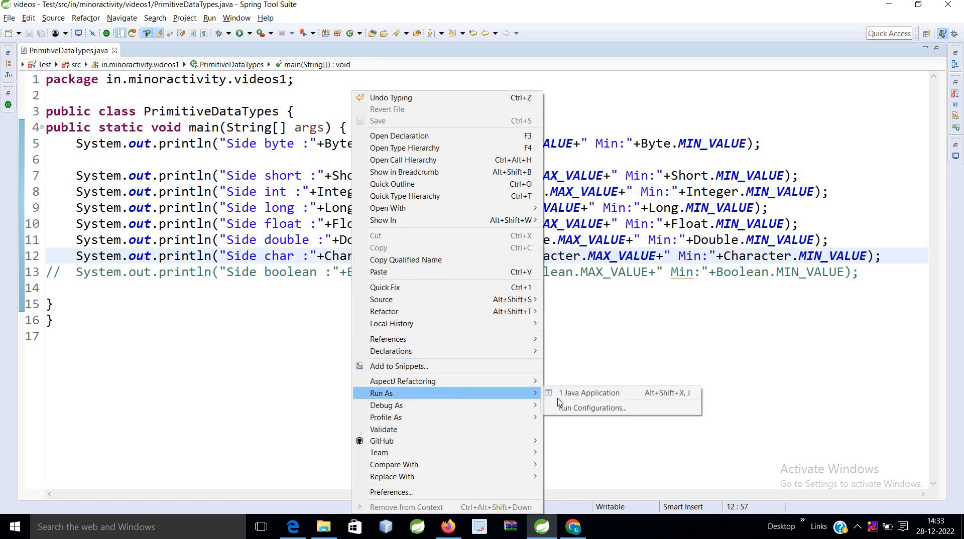
left_click(589, 392)
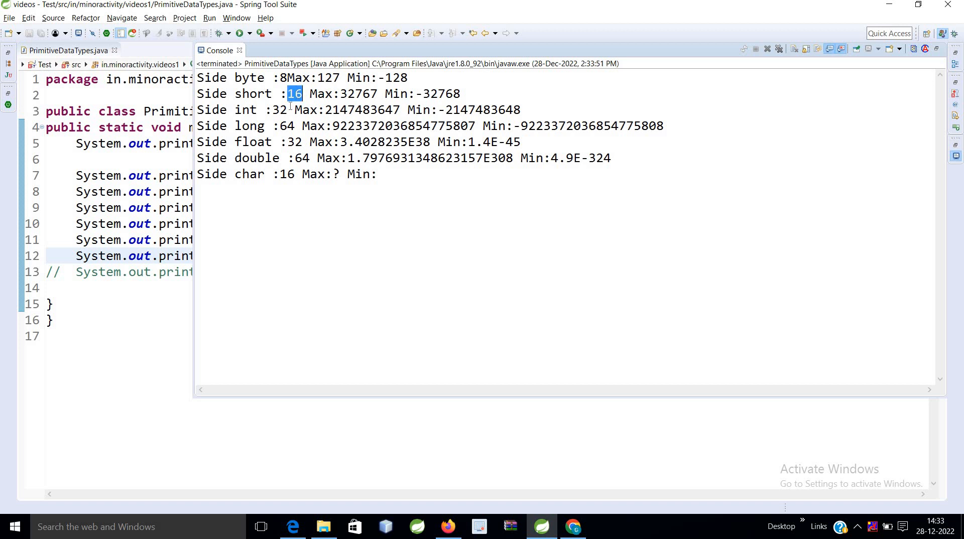
double_click(284, 127)
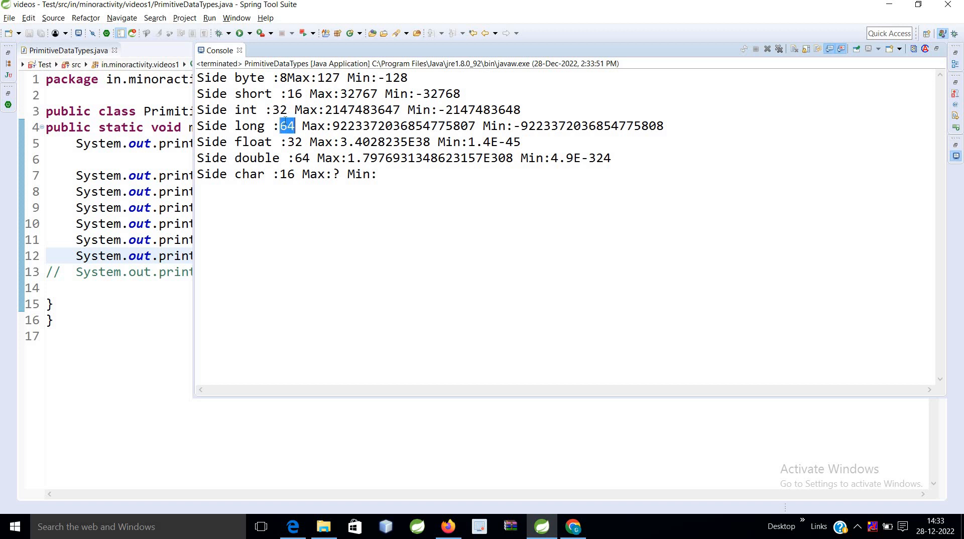
double_click(292, 142)
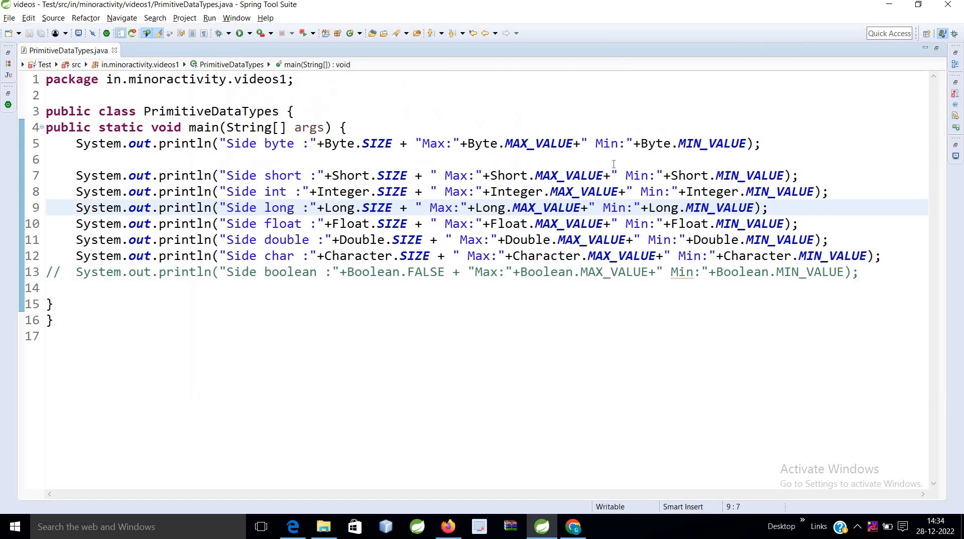
Divide the byte and next type's SIZE by 8 and rerun the program.
left_click(571, 143)
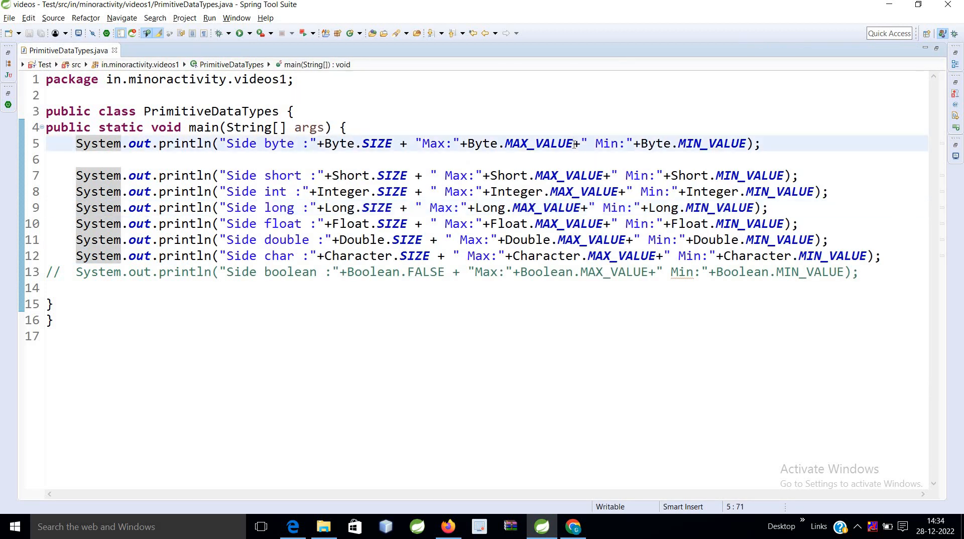
type("/8")
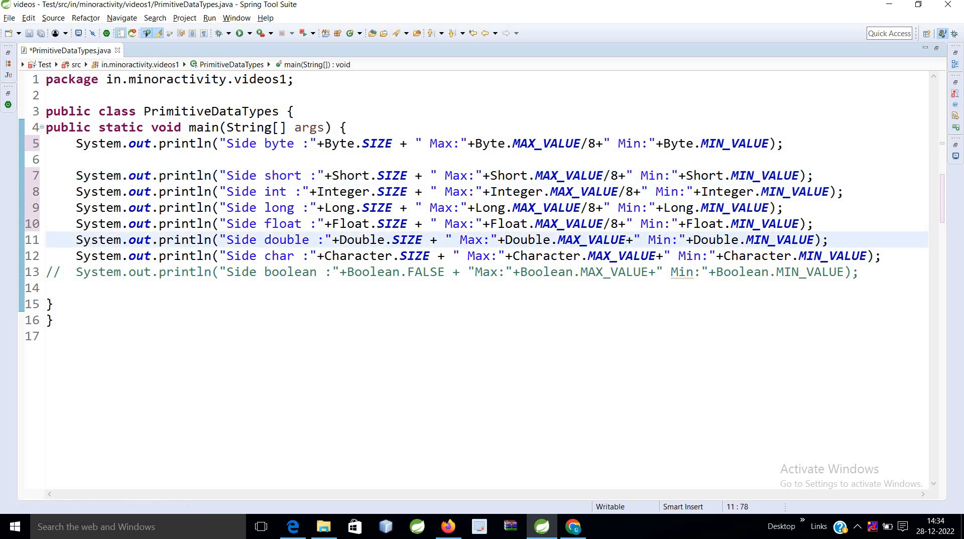
type("/8")
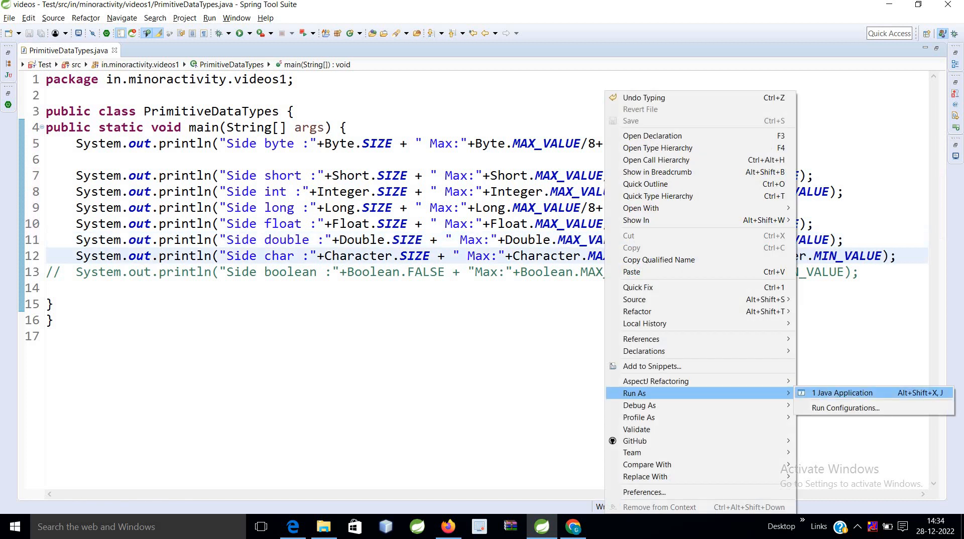
left_click(842, 392)
type("/8")
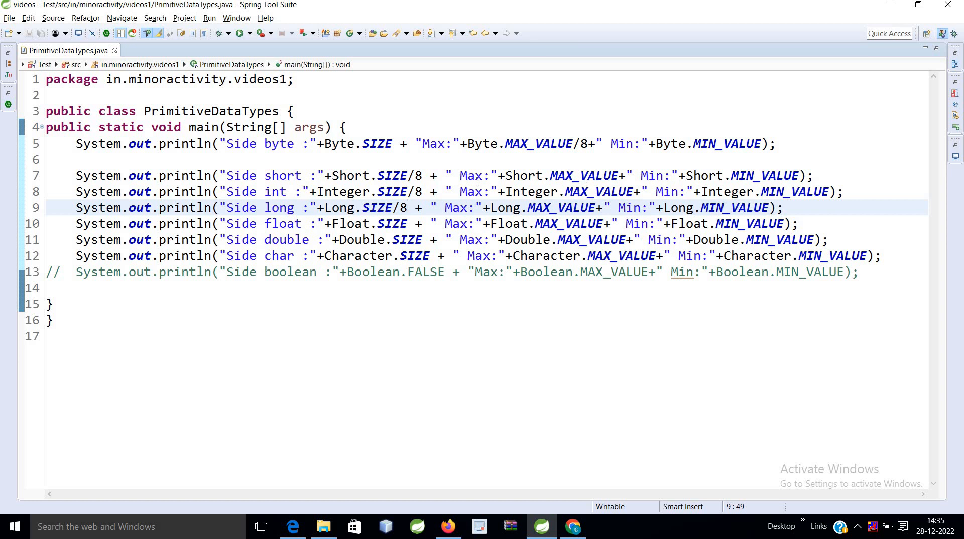
Divide the float and remaining sizes by 8 and rerun to see every size in bytes.
left_click(407, 224)
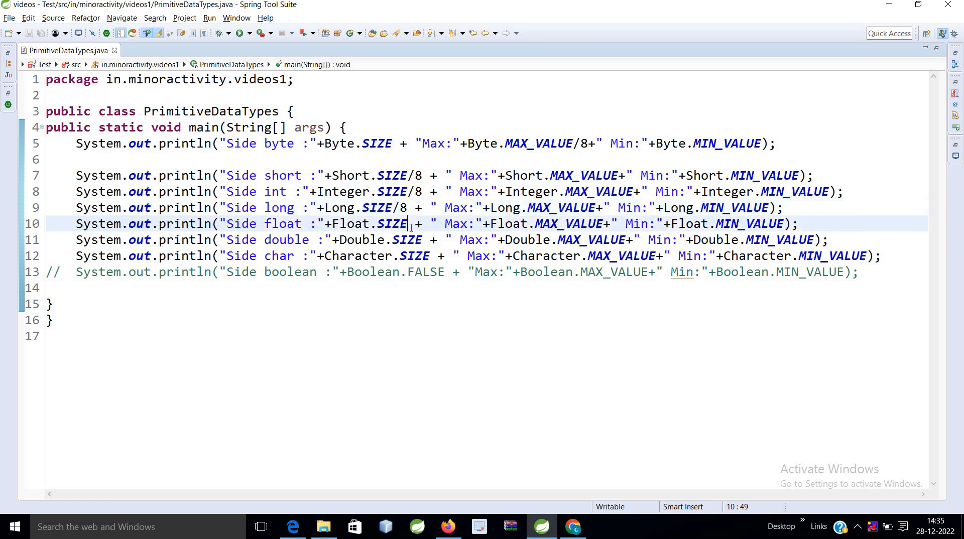
left_click(239, 32)
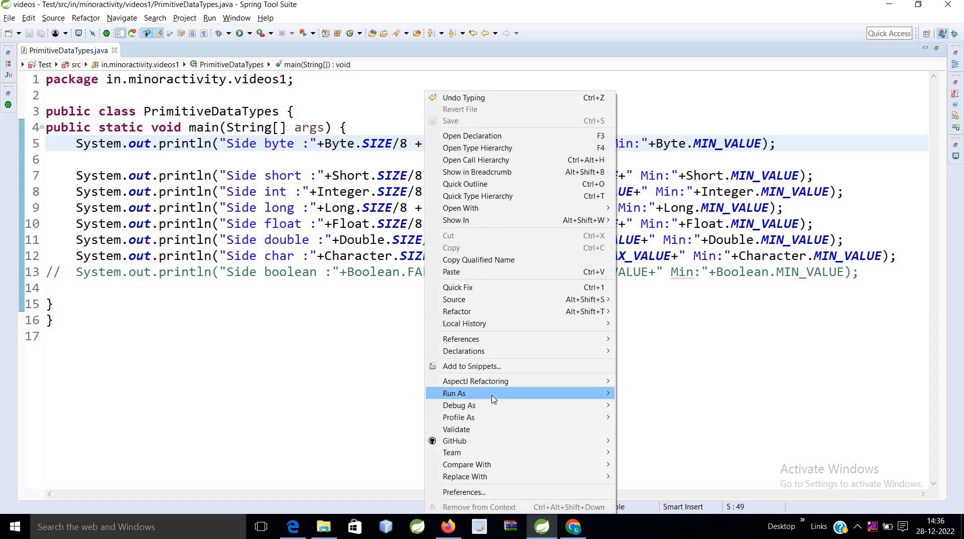
left_click(454, 393)
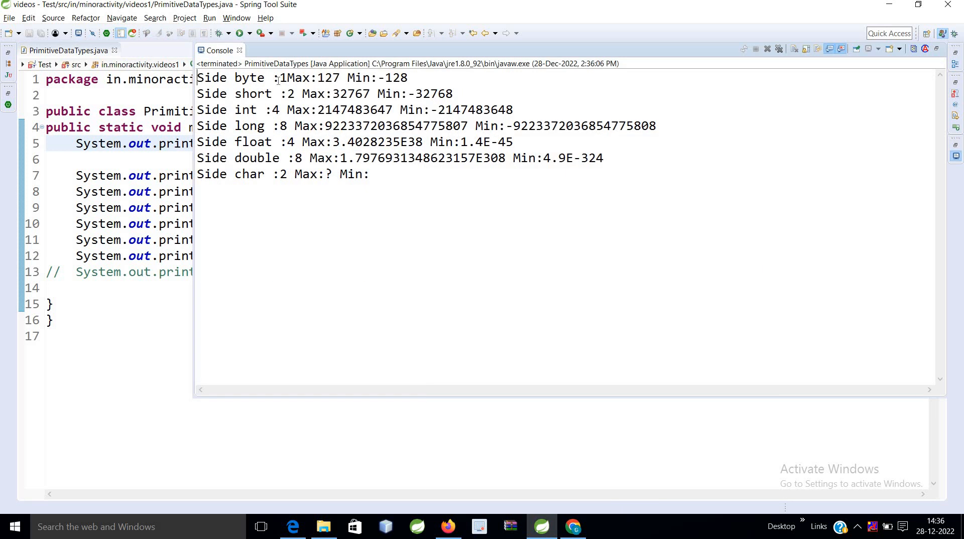